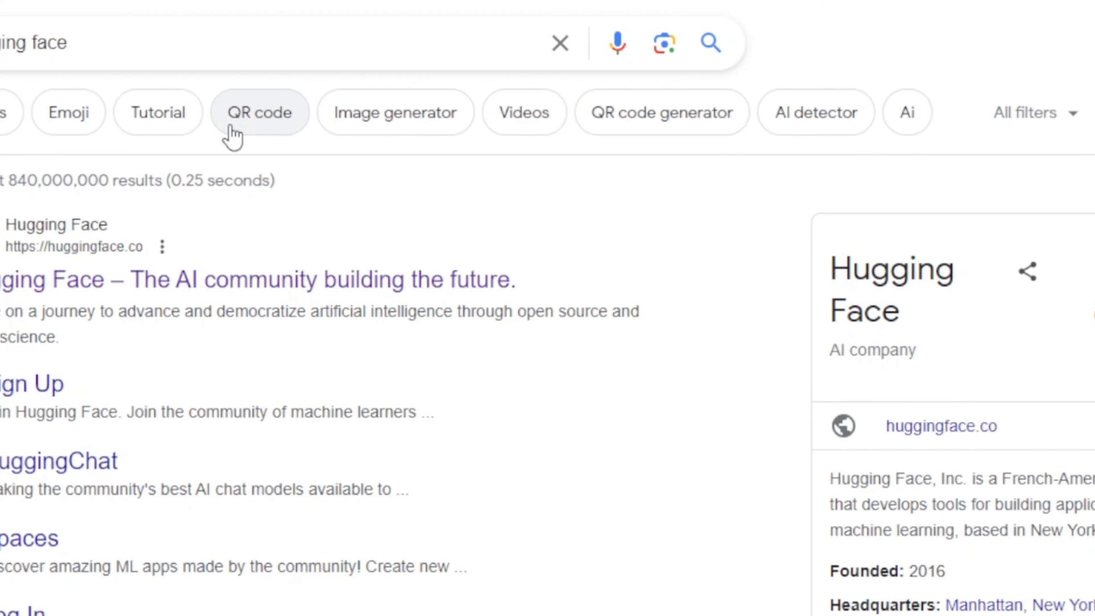
Step: Scroll the Google results for 'hugging face' toward the huggingface.co link
{"action": "scroll", "scroll_direction": "down", "scroll_amount": 3}
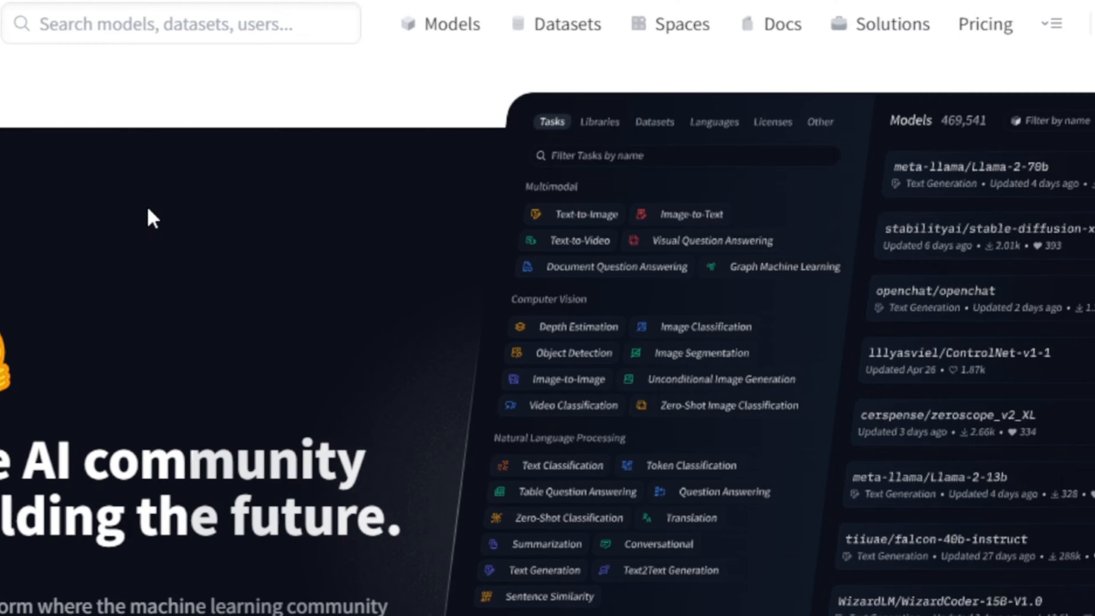
{"action": "scroll", "scroll_direction": "down", "scroll_amount": 3}
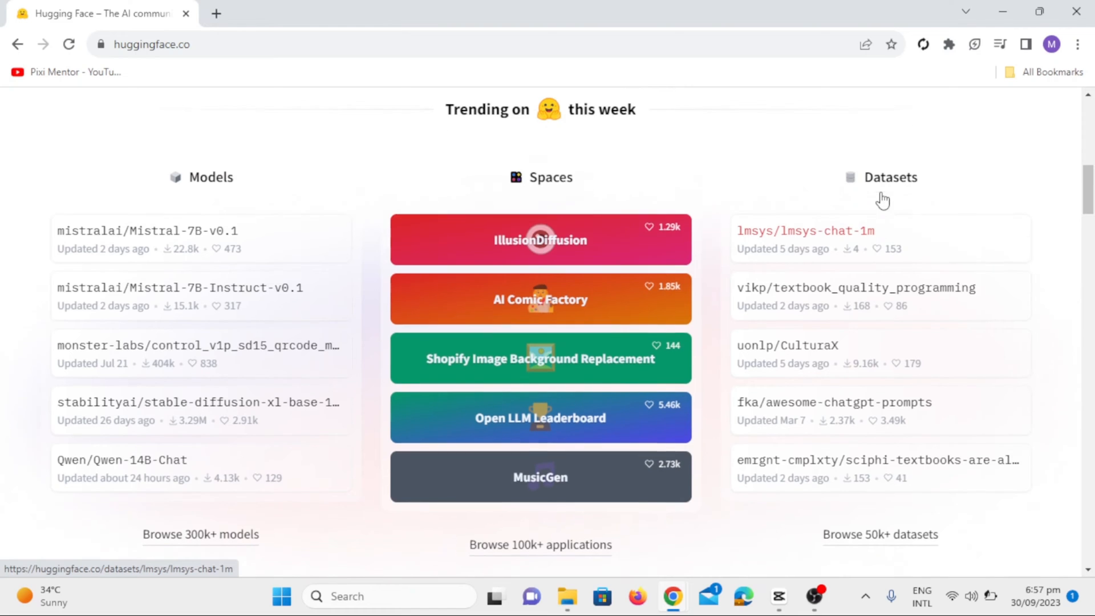
{"action": "scroll", "scroll_direction": "down", "scroll_amount": 3}
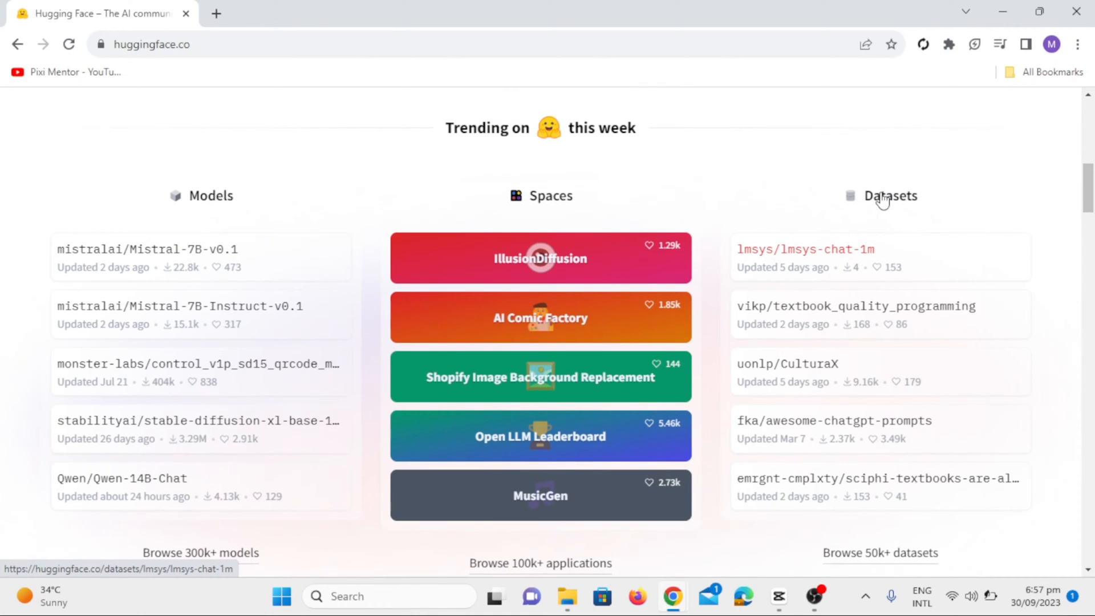
{"action": "scroll", "scroll_direction": "up", "scroll_amount": 3}
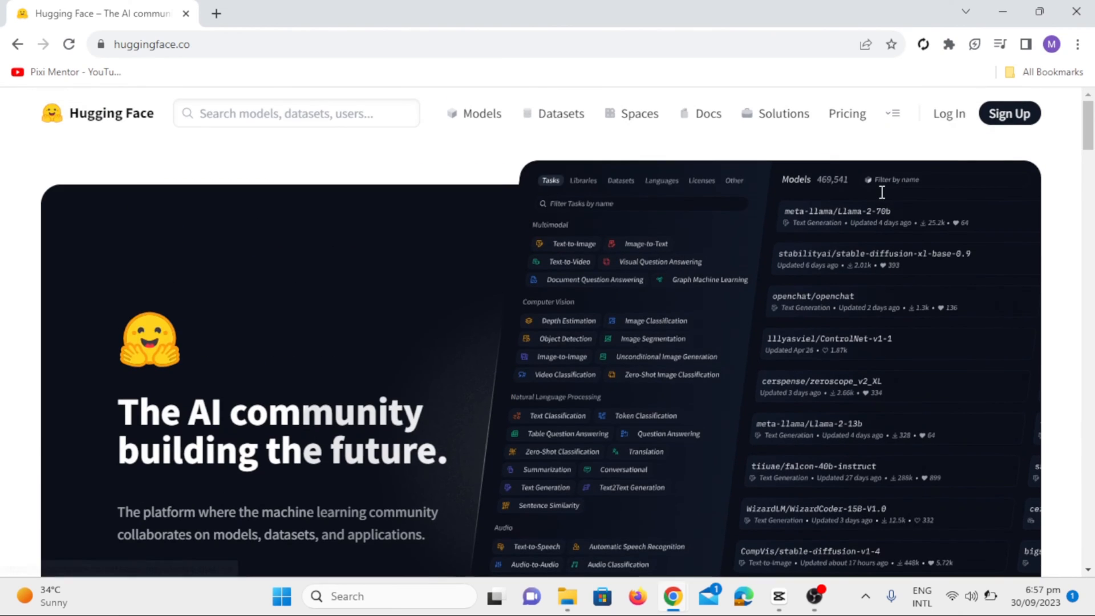
{"action": "mouse_move", "coordinate": [385, 117]}
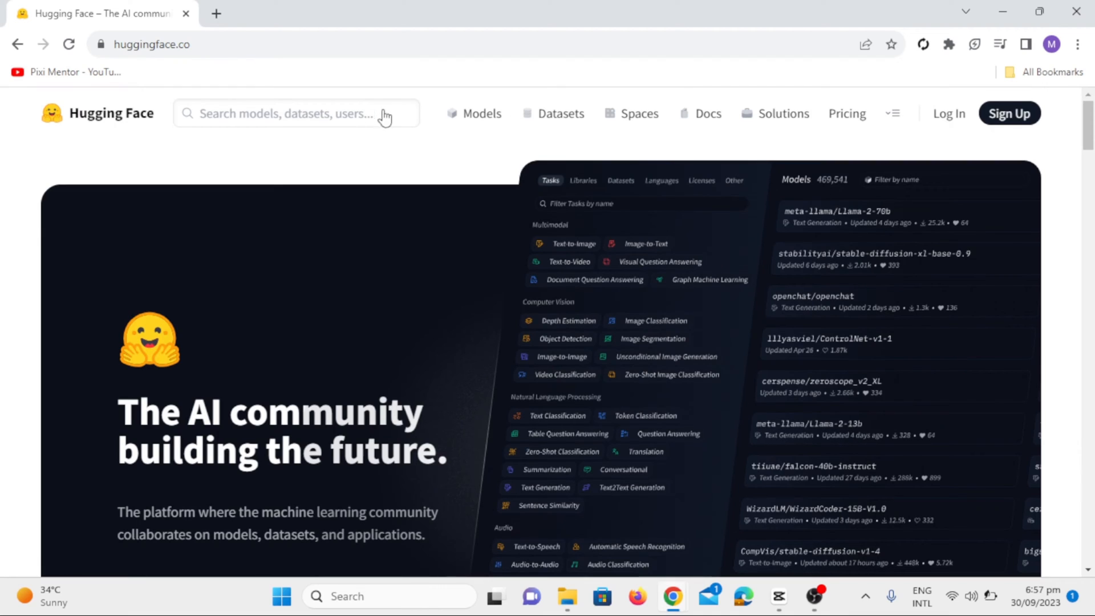
{"action": "mouse_move", "coordinate": [555, 109]}
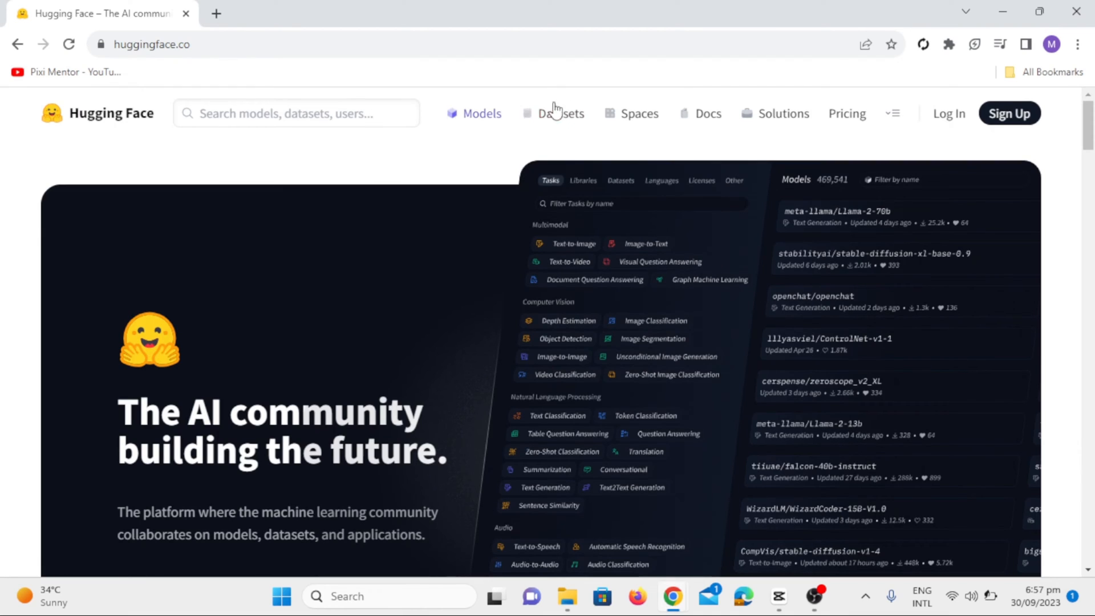
{"action": "mouse_move", "coordinate": [662, 114]}
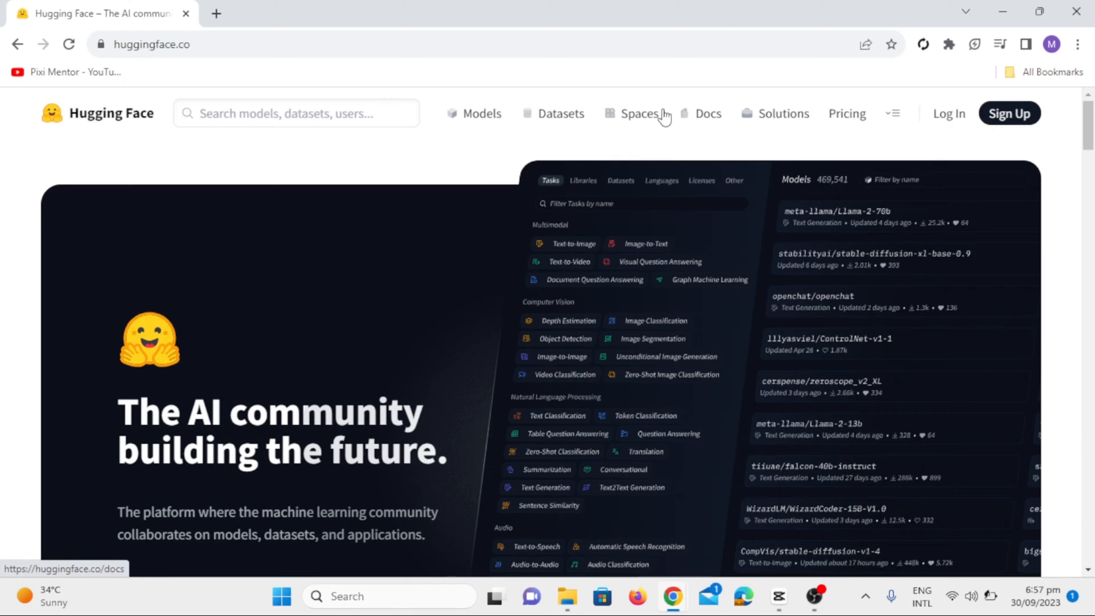
Step: Search Spaces for 'illusion diffusion' and open pngwn's IllusionDiffusion Space
{"action": "left_click", "coordinate": [638, 113]}
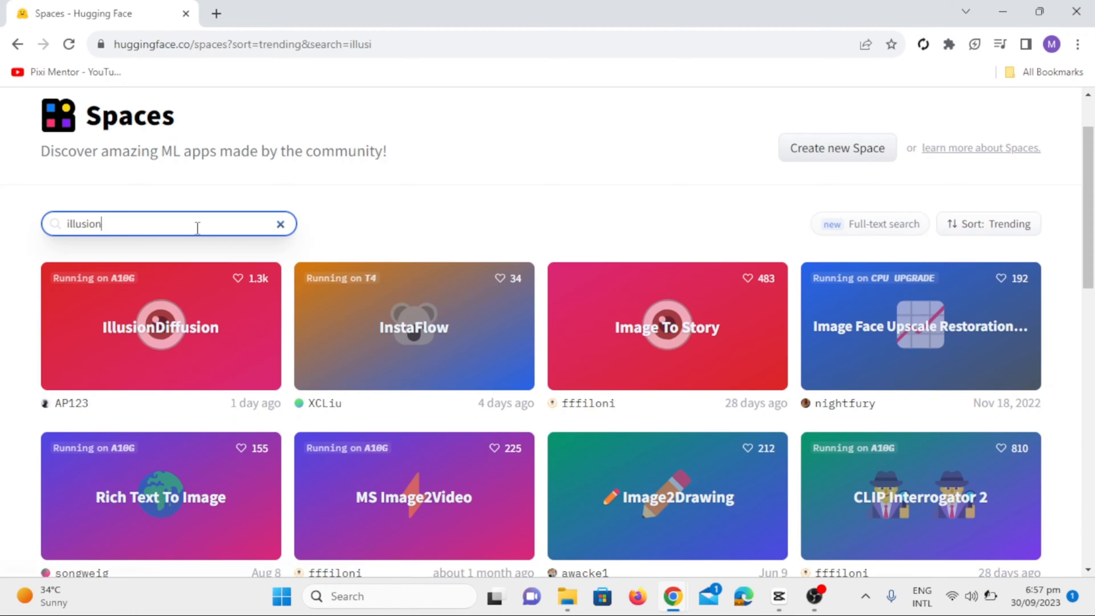
{"action": "type", "text": "diffuso"}
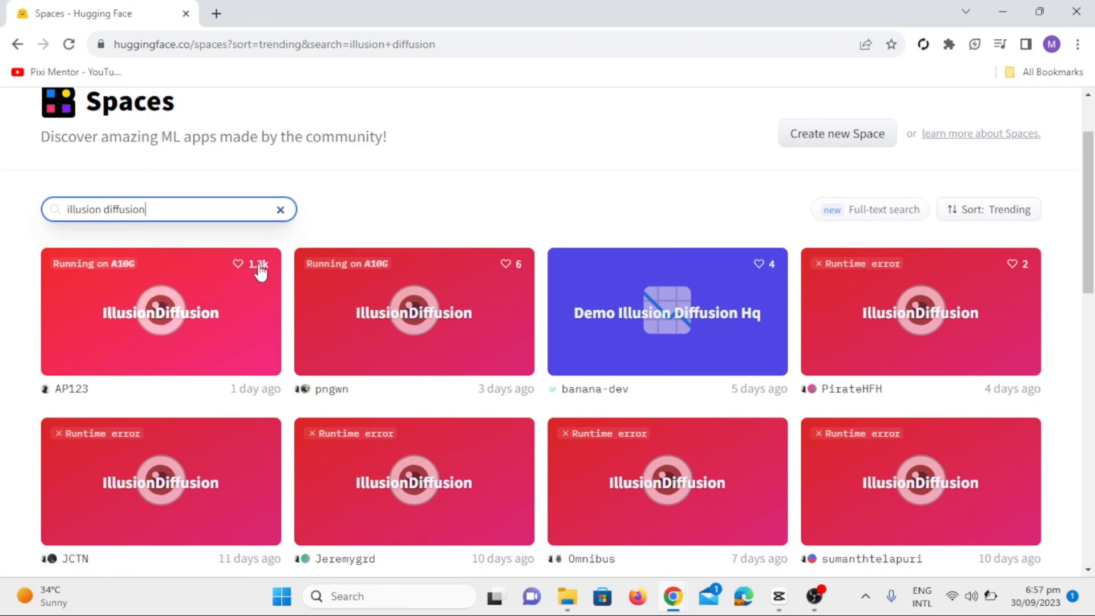
{"action": "left_click", "coordinate": [414, 313]}
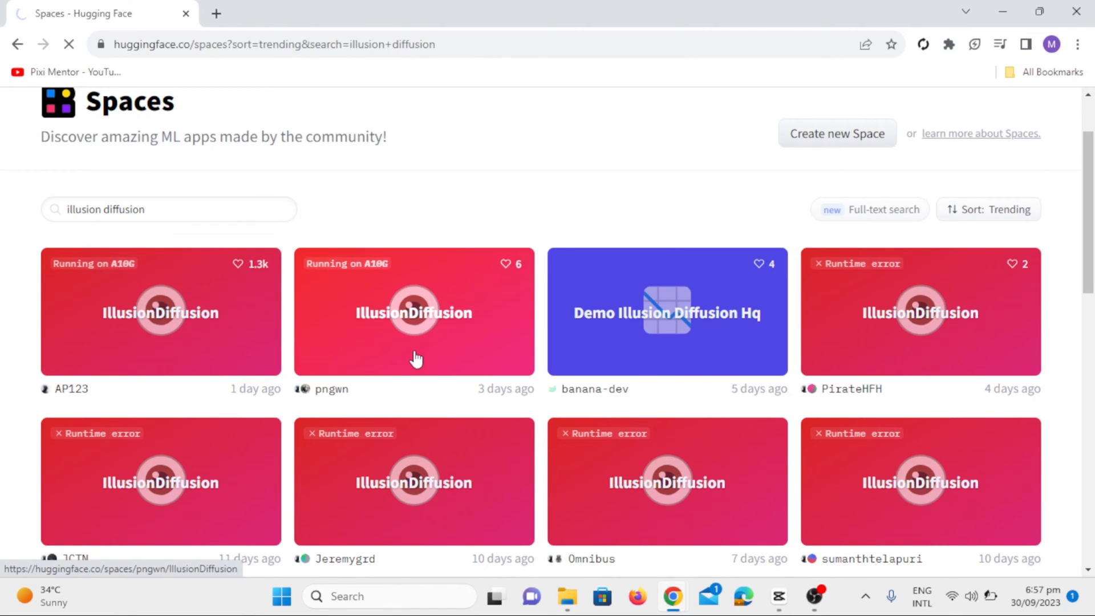
{"action": "scroll", "scroll_direction": "up", "scroll_amount": 3}
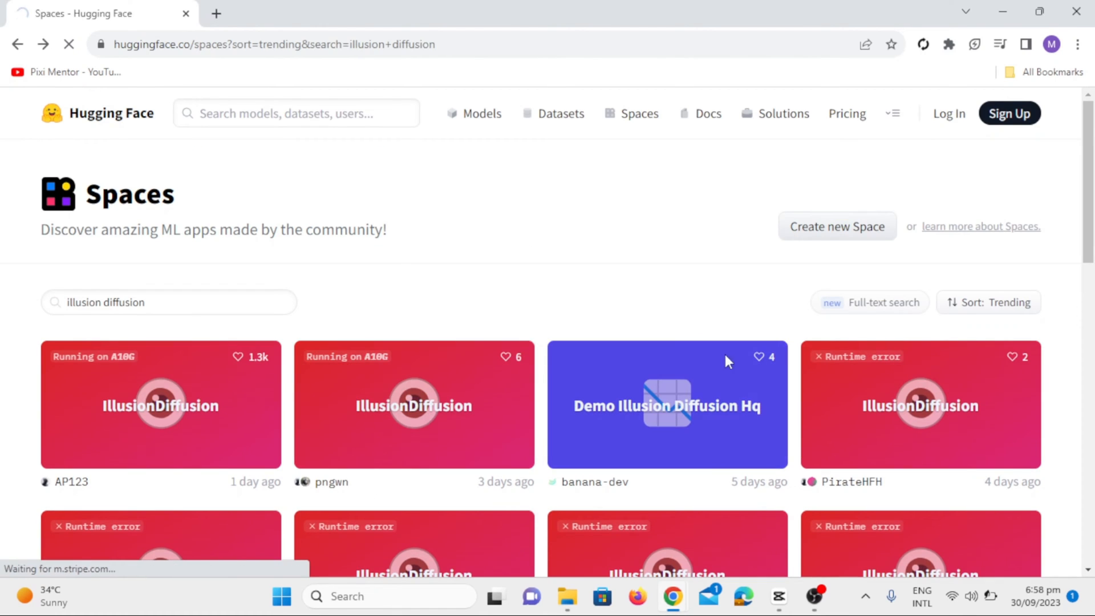
{"action": "left_click", "coordinate": [412, 405]}
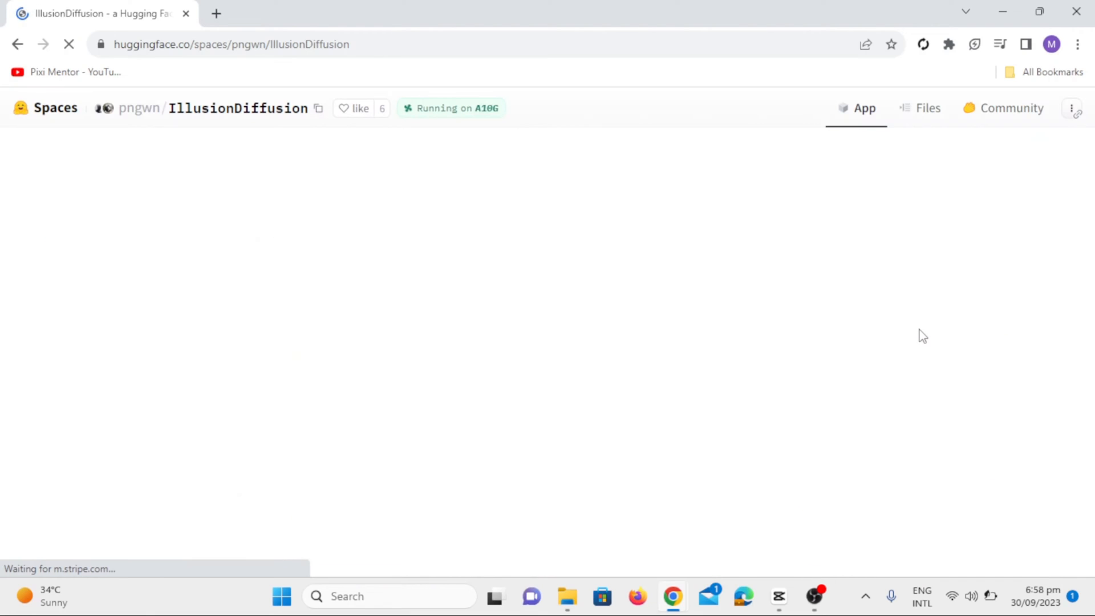
{"action": "mouse_move", "coordinate": [998, 319]}
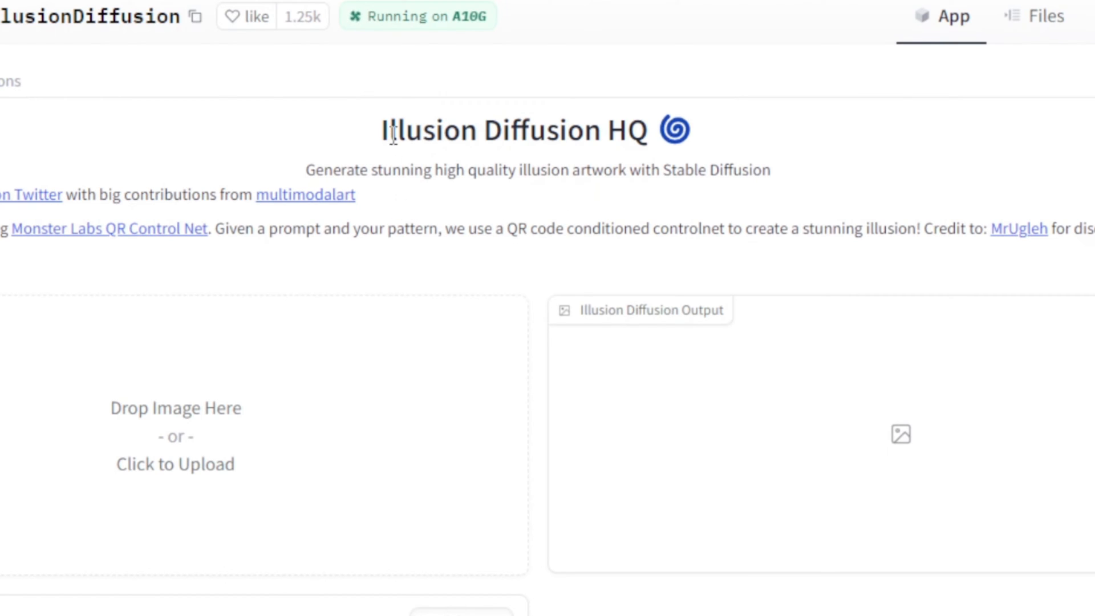
{"action": "mouse_move", "coordinate": [179, 421]}
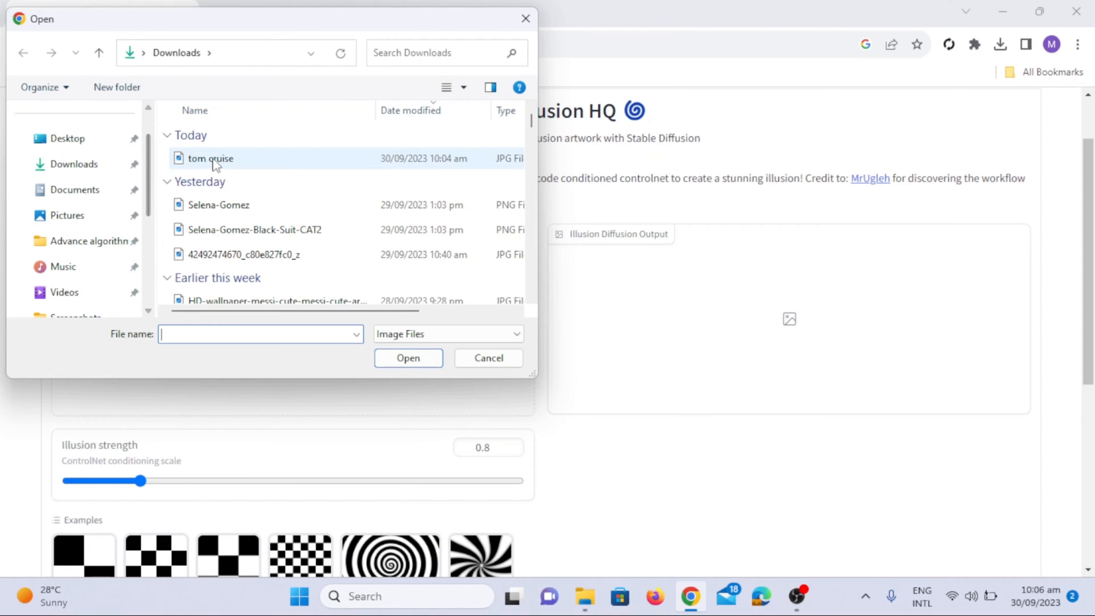
Step: Upload the tom cruise portrait JPG from Downloads as the input illusion image
{"action": "left_click", "coordinate": [209, 159]}
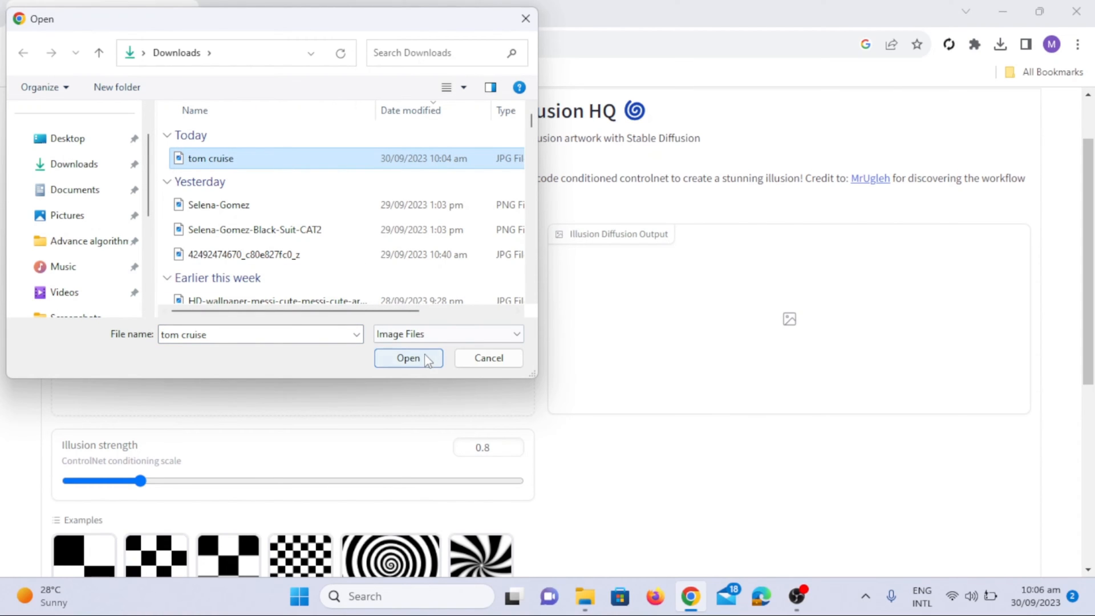
{"action": "left_click", "coordinate": [408, 357]}
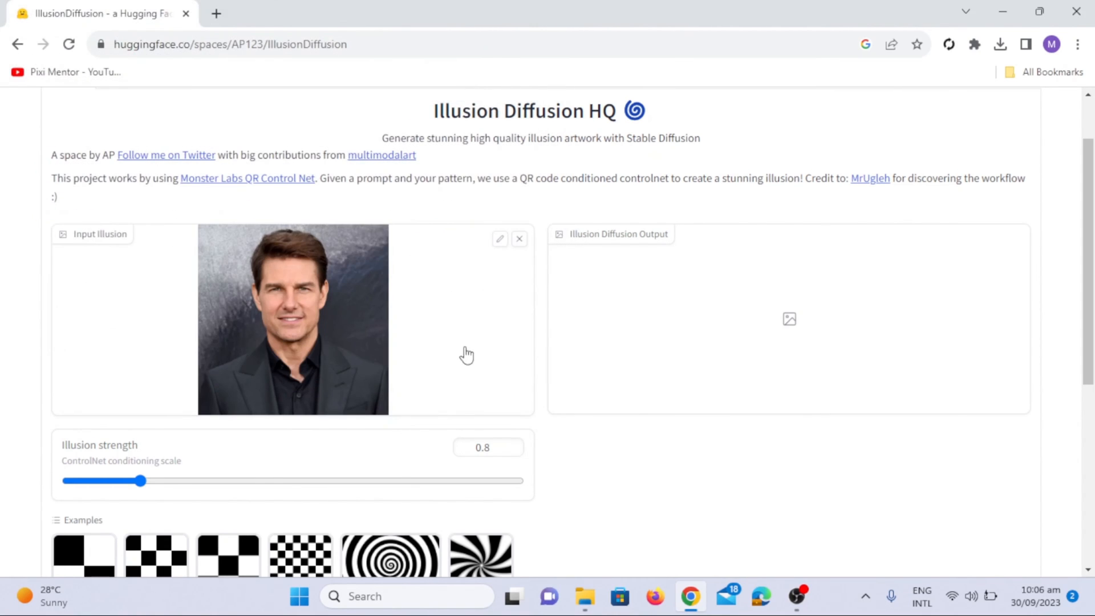
{"action": "mouse_move", "coordinate": [293, 381]}
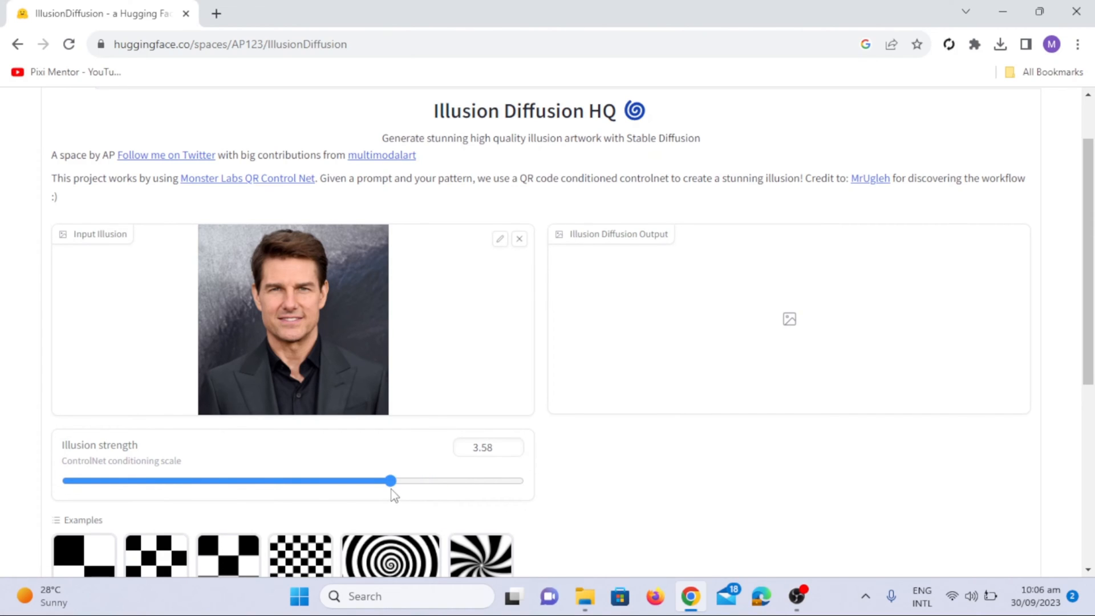
Step: Set illusion strength to 3.65 and focus the empty Prompt field
{"action": "left_click", "coordinate": [390, 481]}
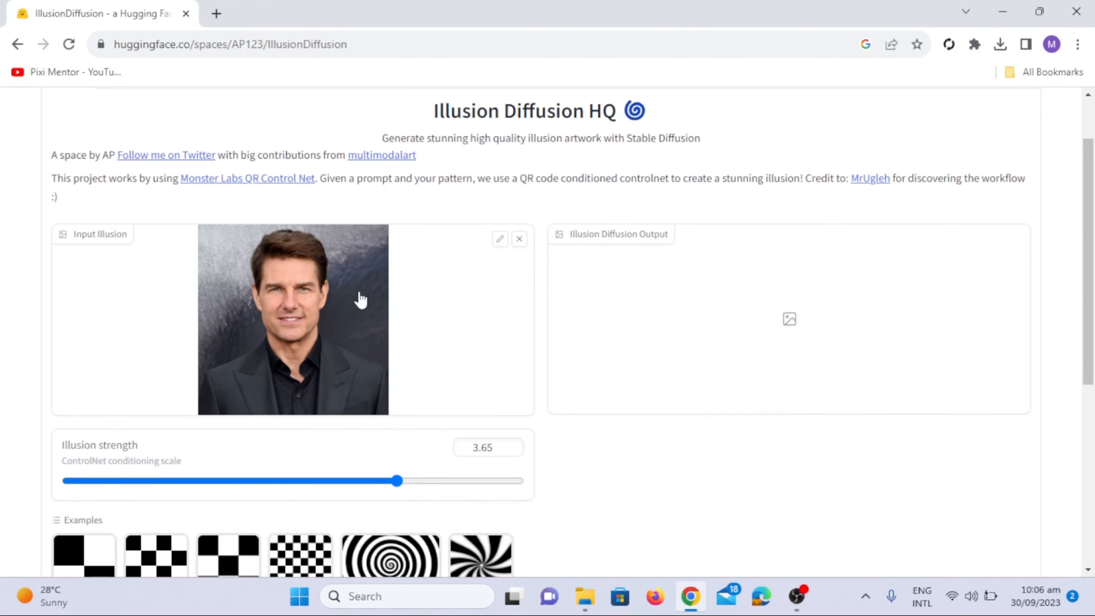
{"action": "scroll", "scroll_direction": "down", "scroll_amount": 3}
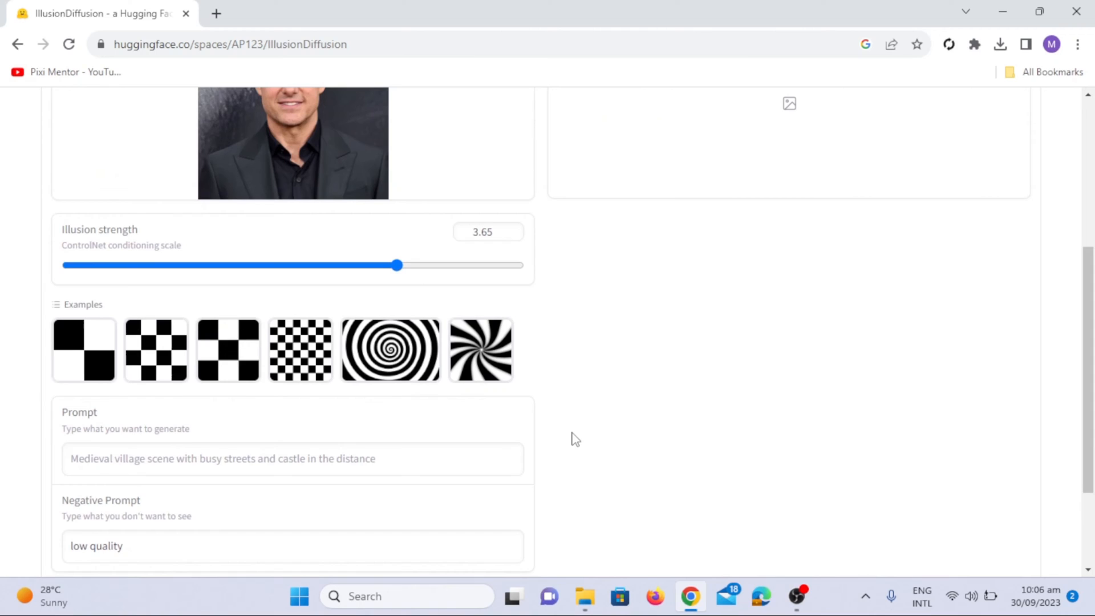
{"action": "scroll", "scroll_direction": "up", "scroll_amount": 3}
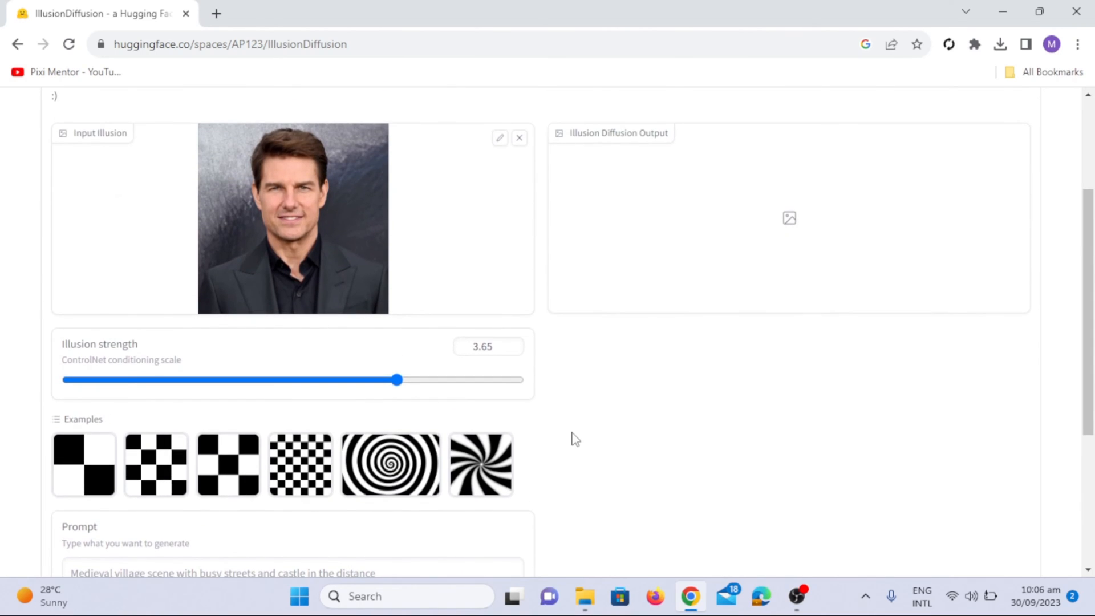
{"action": "scroll", "scroll_direction": "down", "scroll_amount": 3}
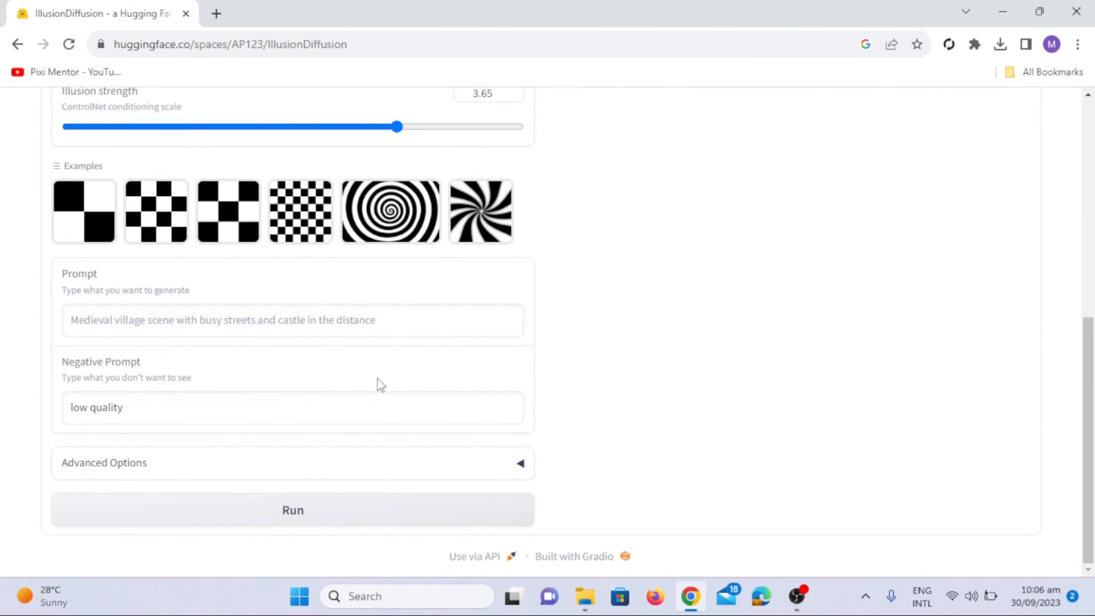
{"action": "left_click", "coordinate": [292, 319]}
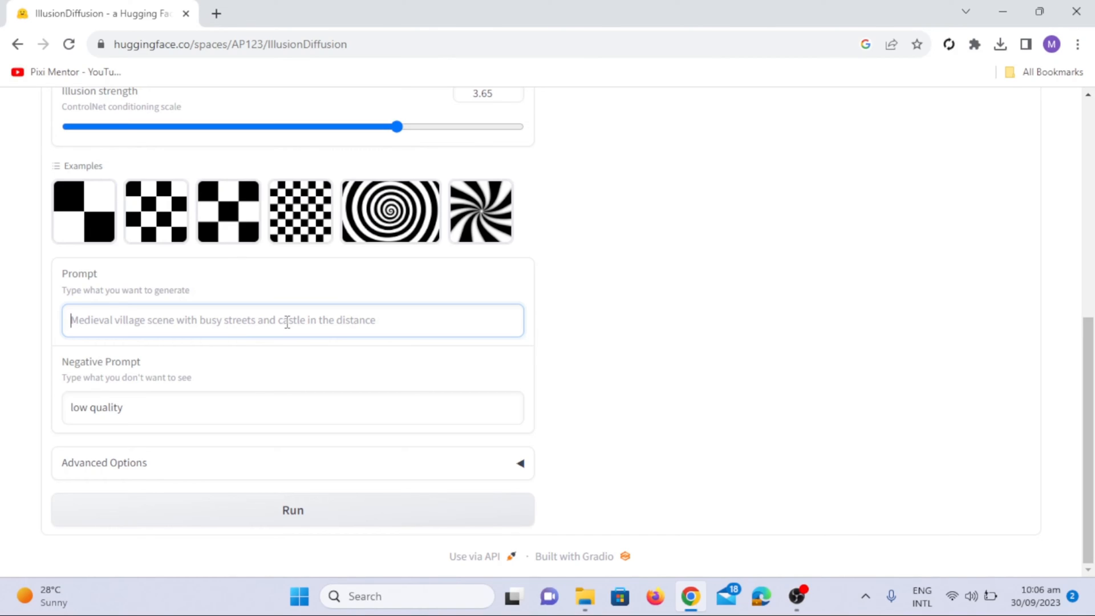
Step: Generate an illusion from the portrait with the prompt 'mountains'
{"action": "type", "text": "m"}
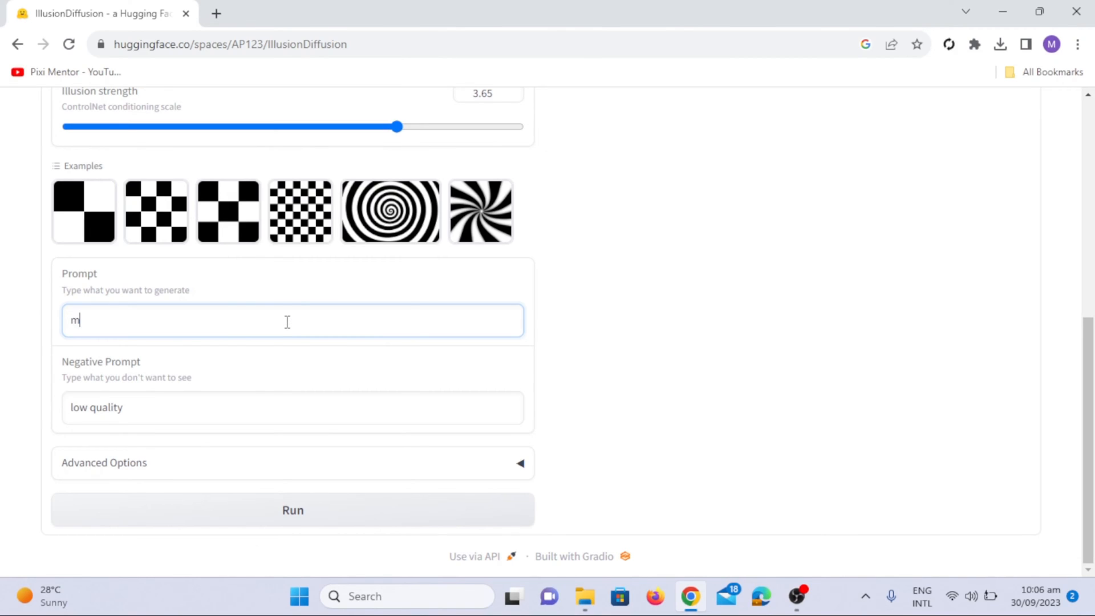
{"action": "type", "text": "ount"}
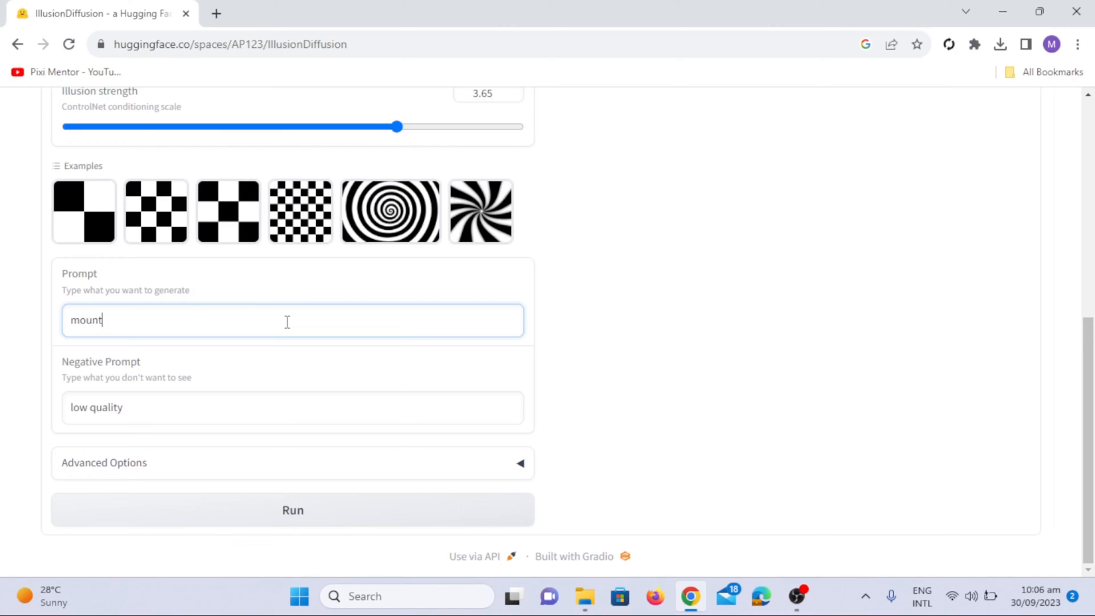
{"action": "type", "text": "ains"}
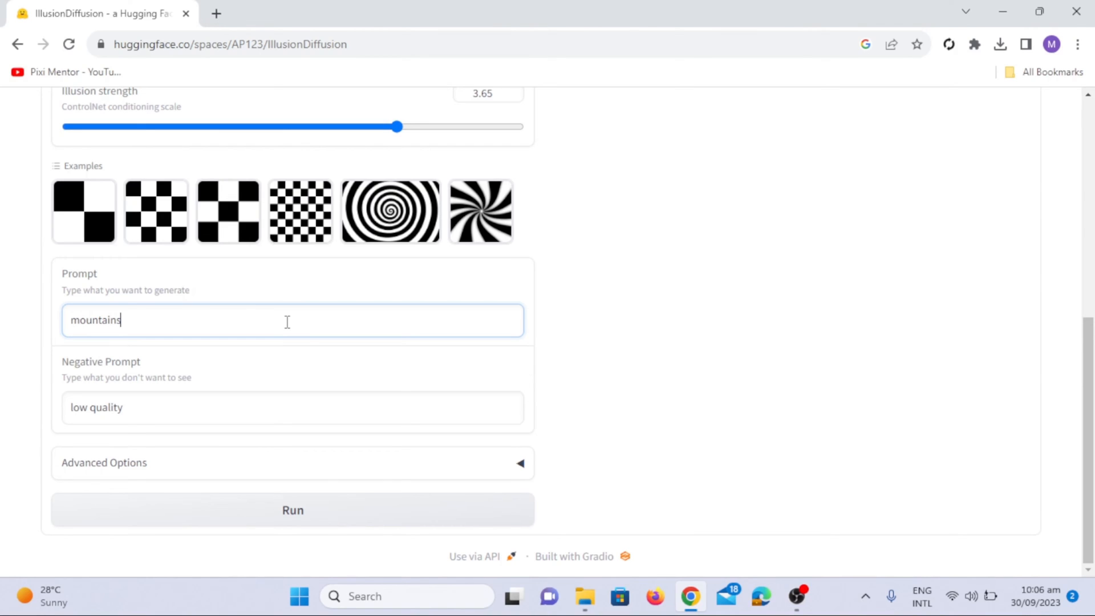
{"action": "mouse_move", "coordinate": [346, 496]}
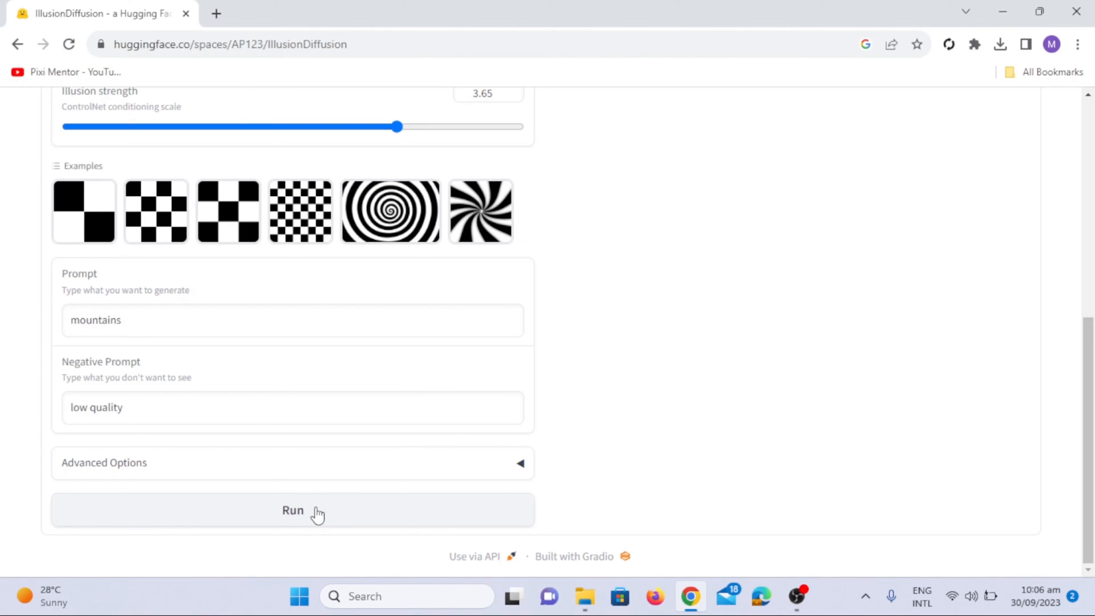
{"action": "mouse_move", "coordinate": [731, 369]}
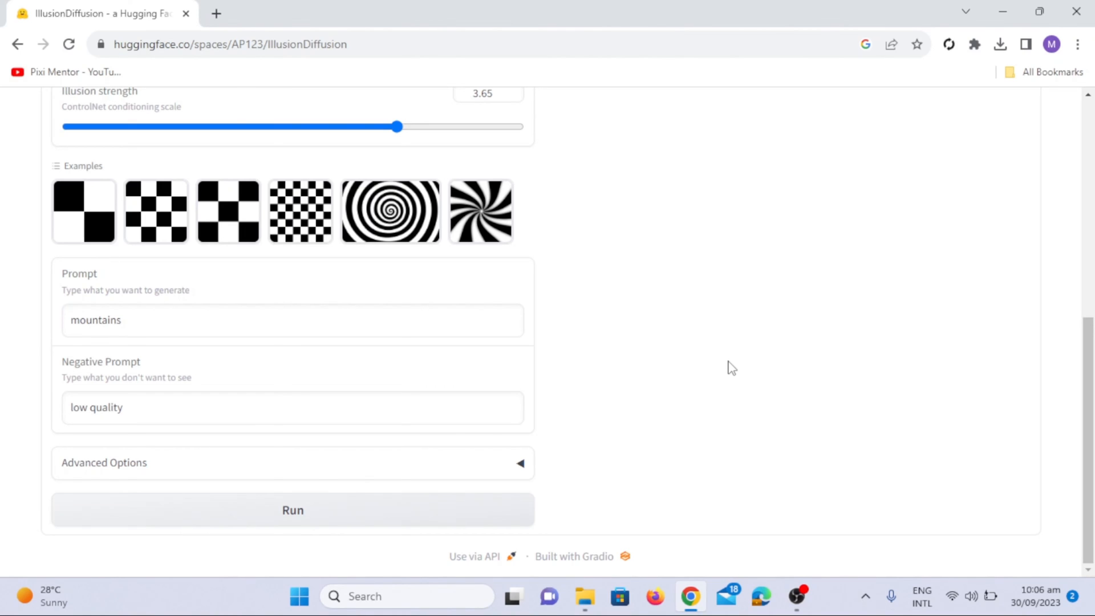
{"action": "left_click", "coordinate": [293, 509]}
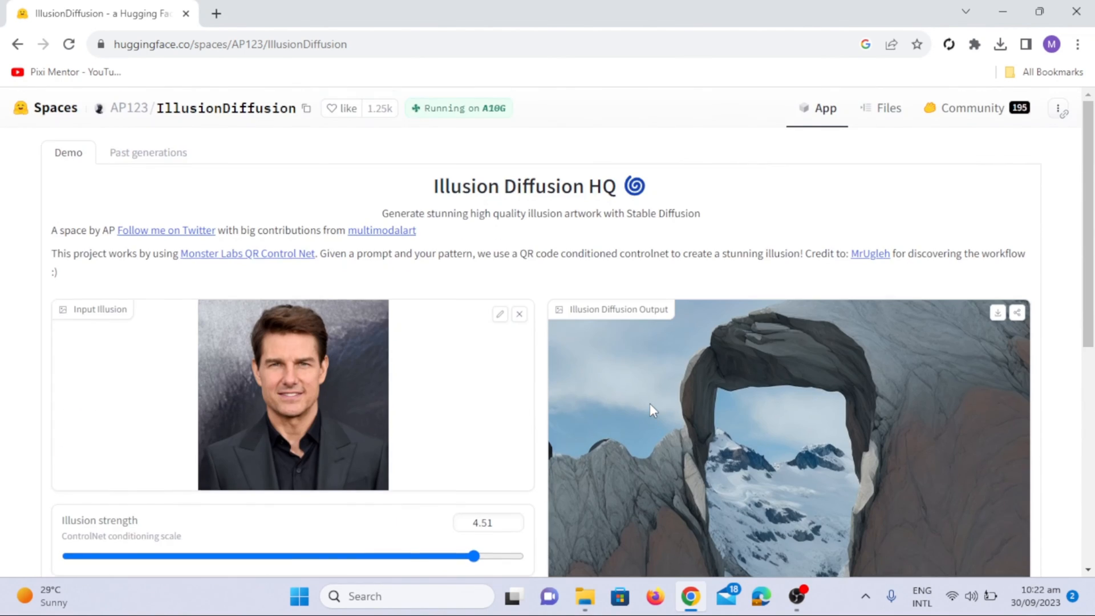
Step: Download the mountain illusion output as image.png and review the advanced settings
{"action": "scroll", "scroll_direction": "down", "scroll_amount": 3}
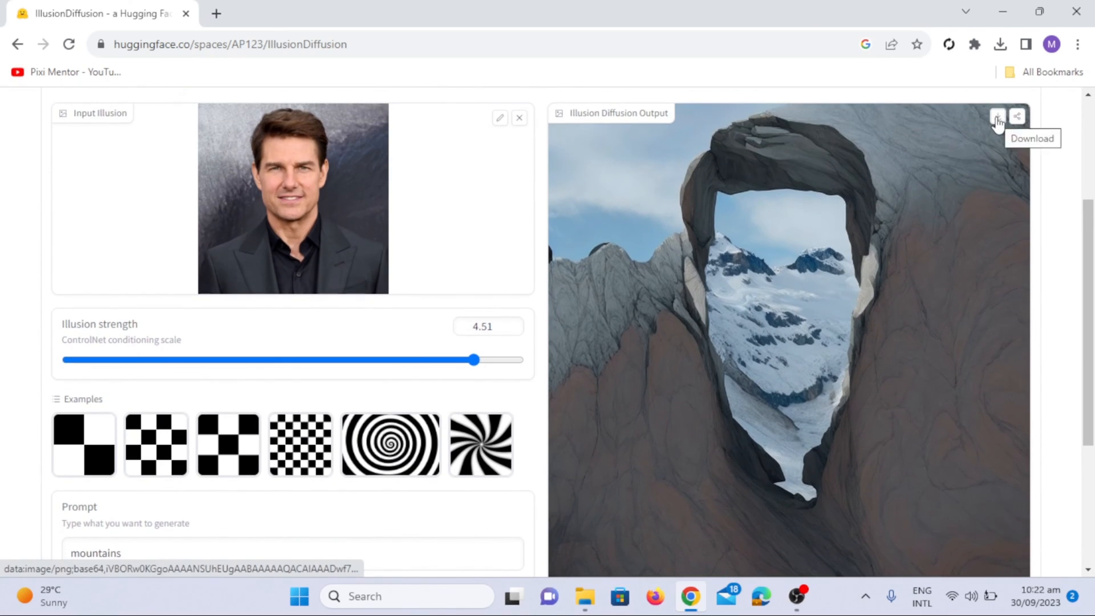
{"action": "left_click", "coordinate": [1000, 44]}
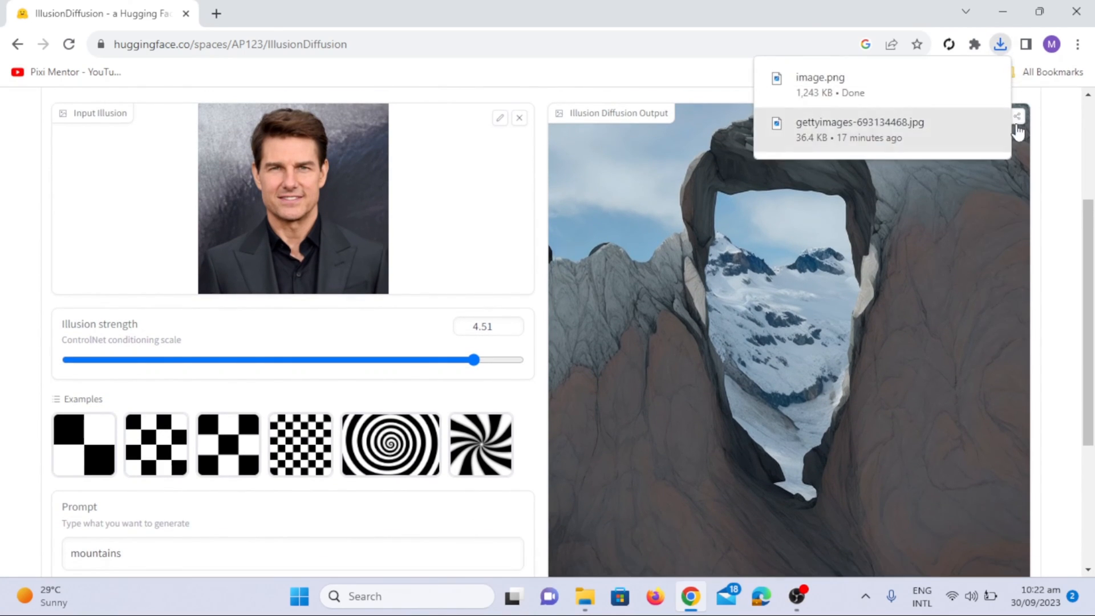
{"action": "scroll", "scroll_direction": "down", "scroll_amount": 3}
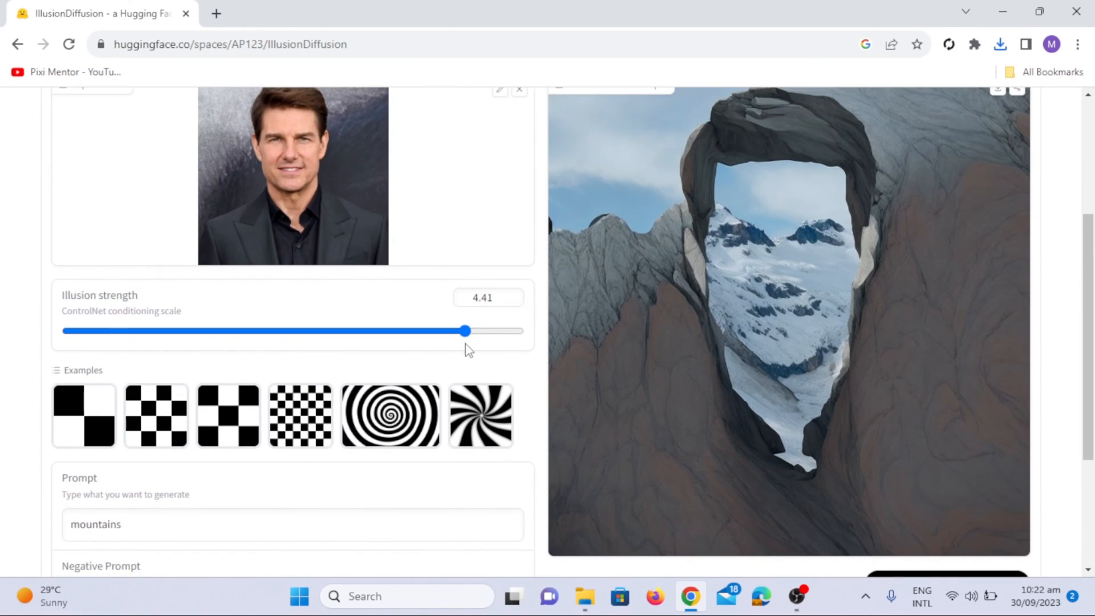
{"action": "scroll", "scroll_direction": "down", "scroll_amount": 3}
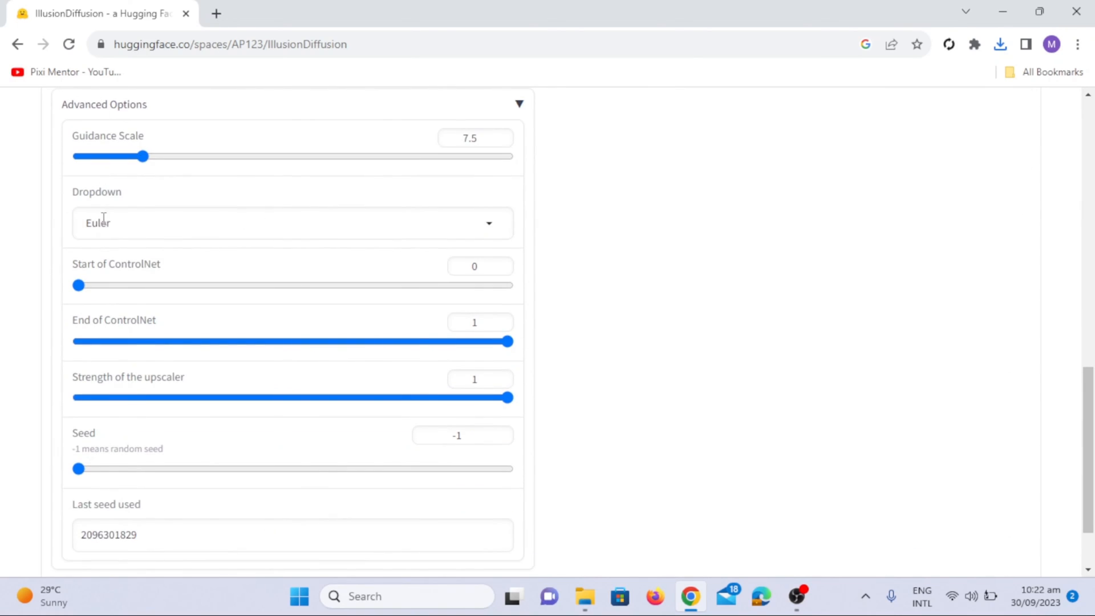
{"action": "mouse_move", "coordinate": [524, 382]}
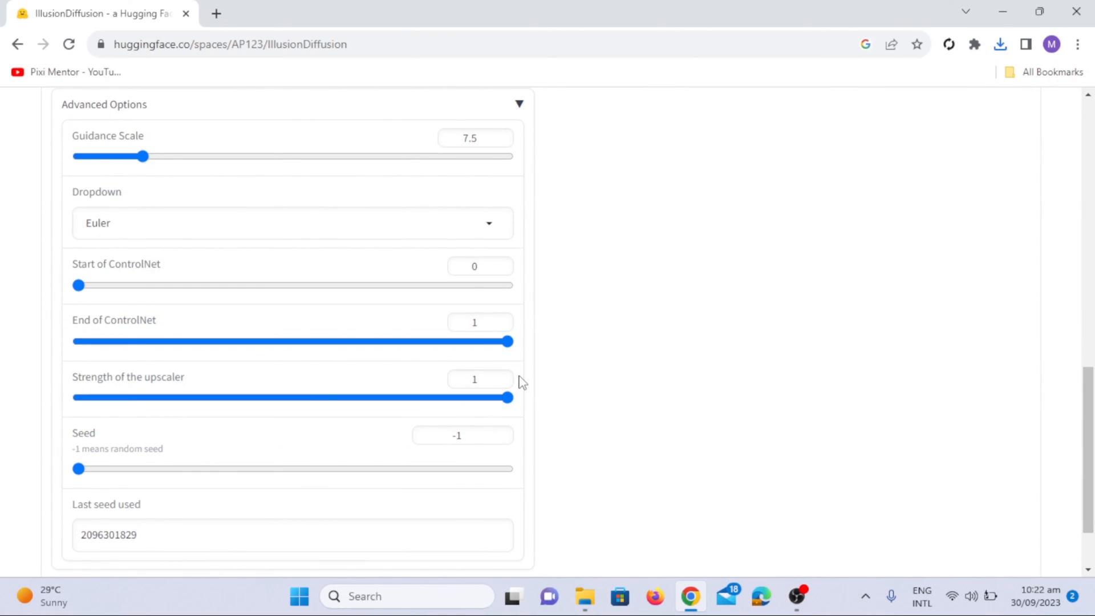
Step: Scroll through Advanced Options toward the Input Illusion upload area
{"action": "scroll", "scroll_direction": "down", "scroll_amount": 3}
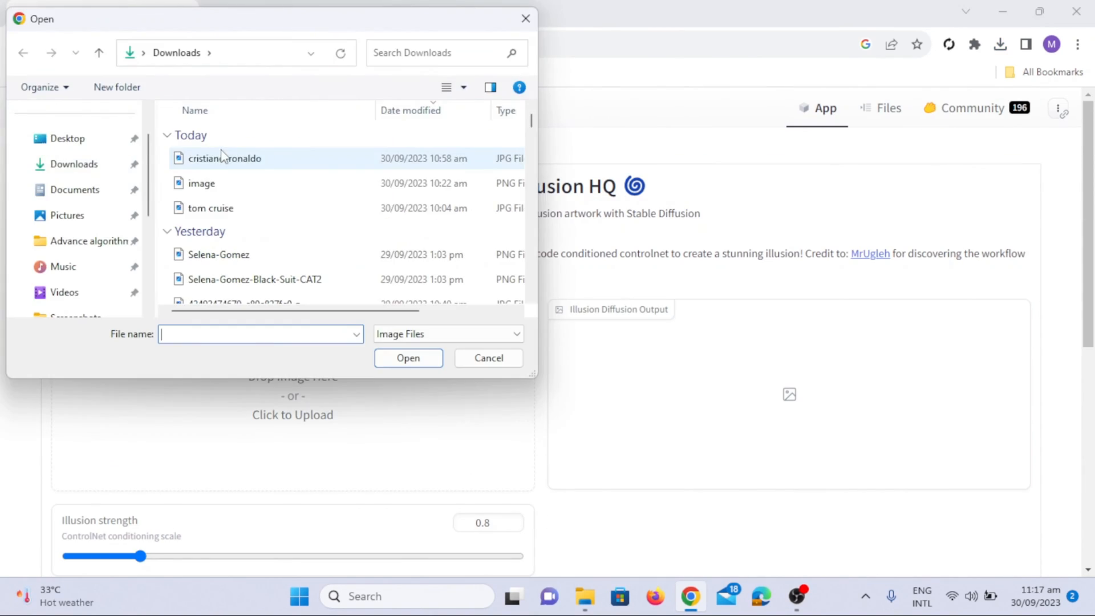
Step: Upload the cristiano-ronaldo blue-suit portrait as the new input illusion image
{"action": "left_click", "coordinate": [225, 157]}
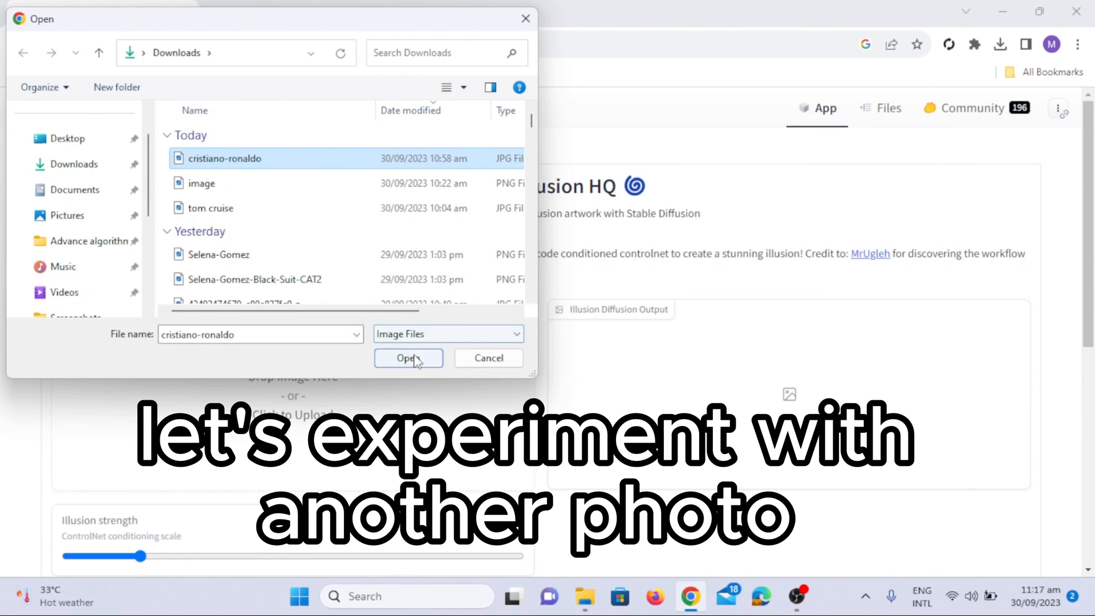
{"action": "left_click", "coordinate": [408, 357]}
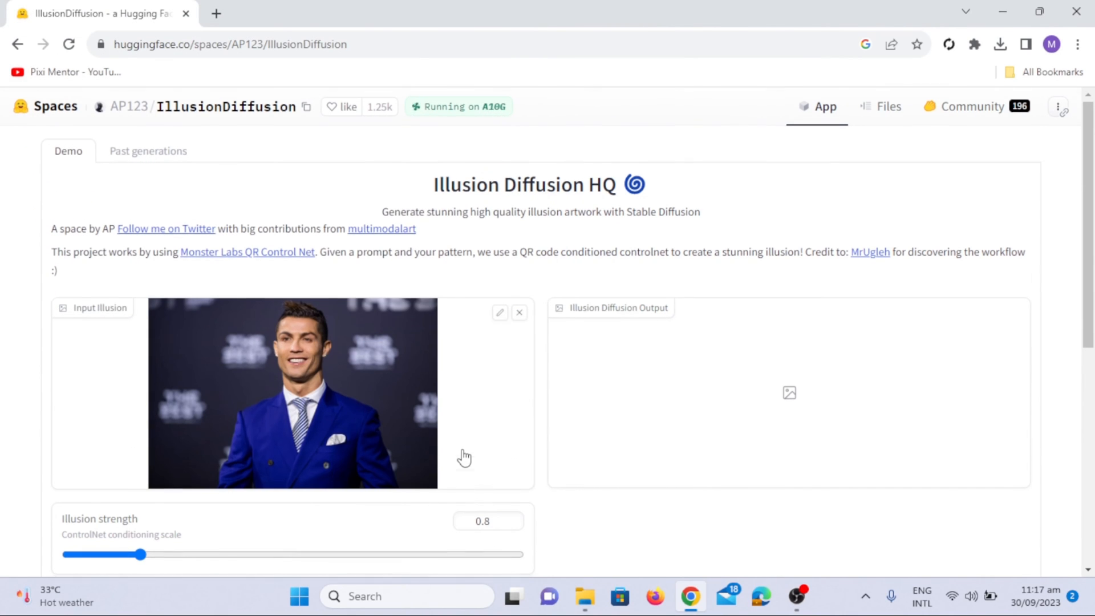
{"action": "scroll", "scroll_direction": "down", "scroll_amount": 3}
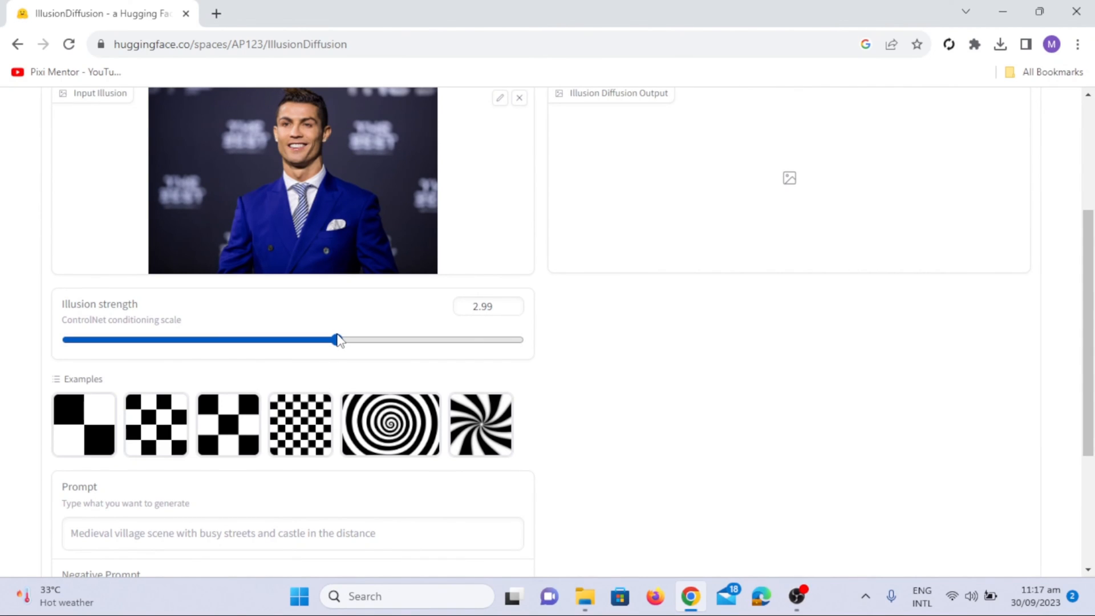
{"action": "scroll", "scroll_direction": "down", "scroll_amount": 3}
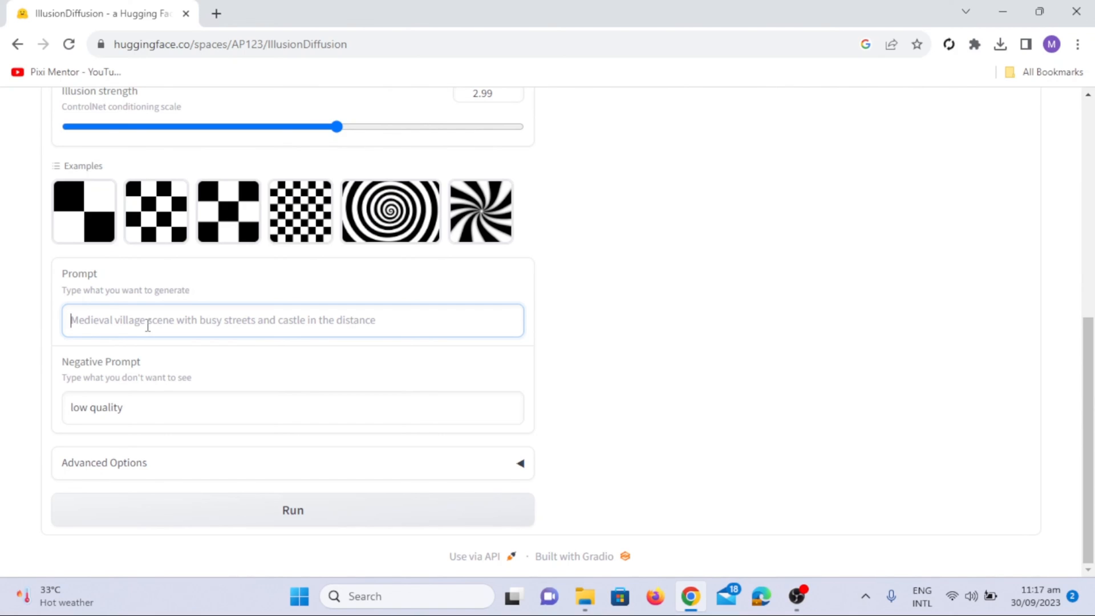
Step: Generate an illusion from the blue-suit portrait with the prompt 'forest'
{"action": "type", "text": "f"}
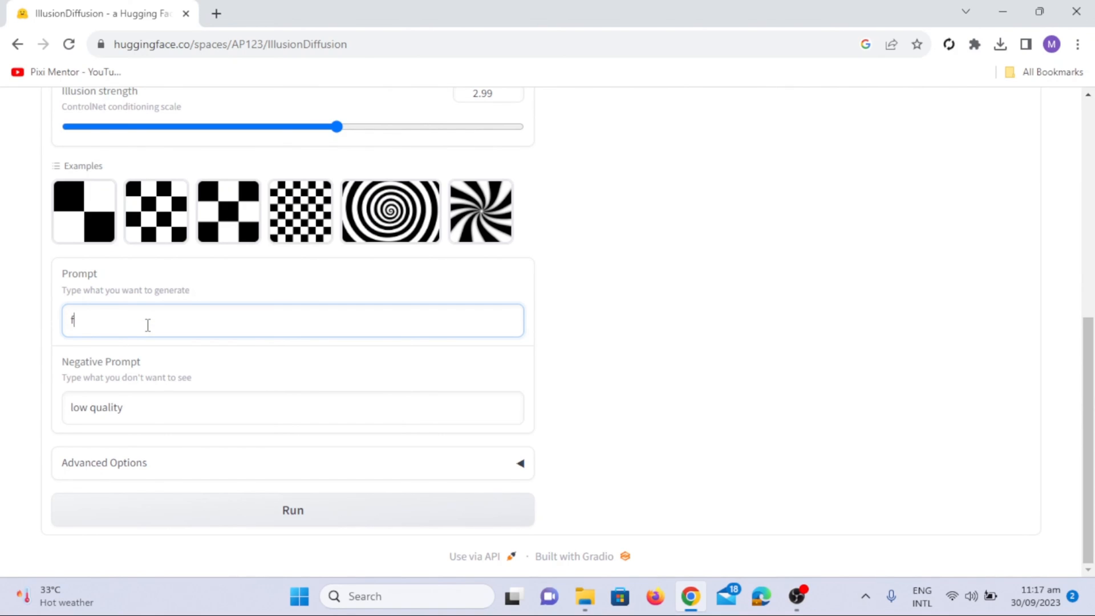
{"action": "type", "text": "orest"}
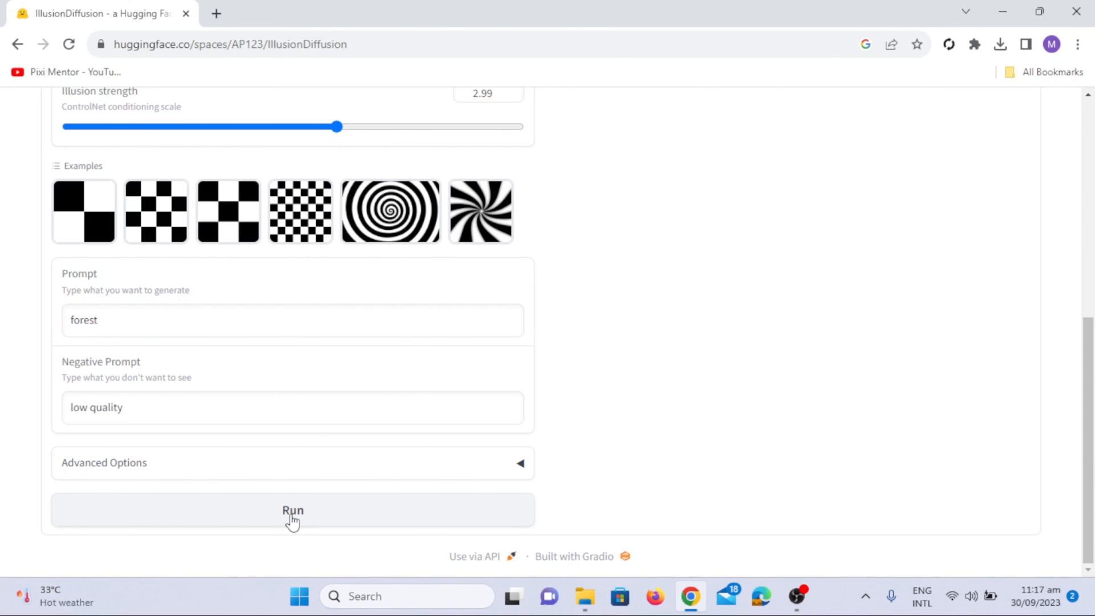
{"action": "left_click", "coordinate": [292, 509]}
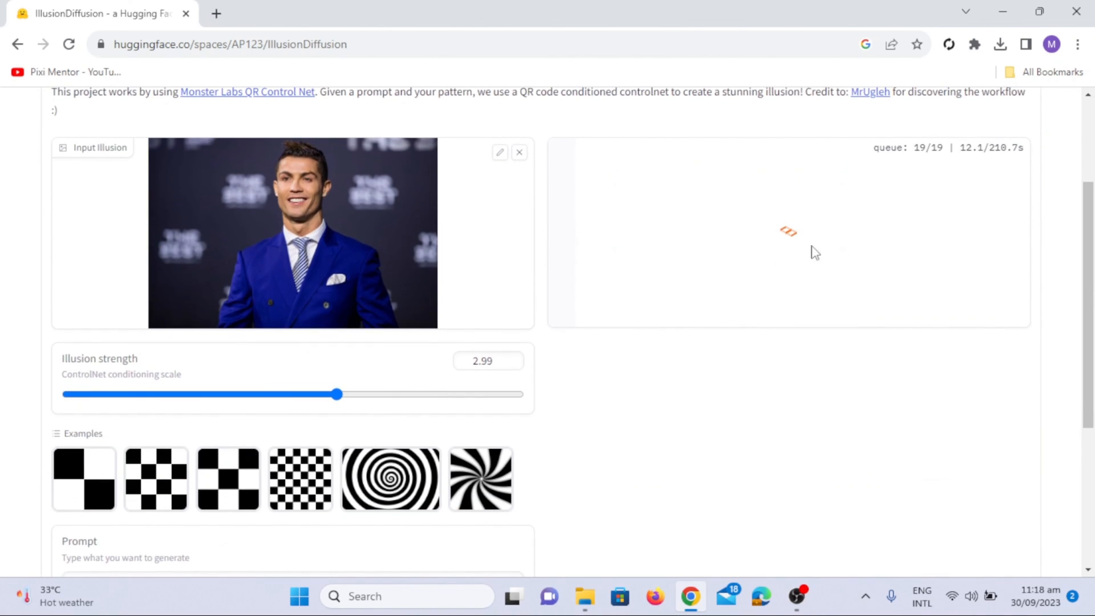
{"action": "mouse_move", "coordinate": [910, 281]}
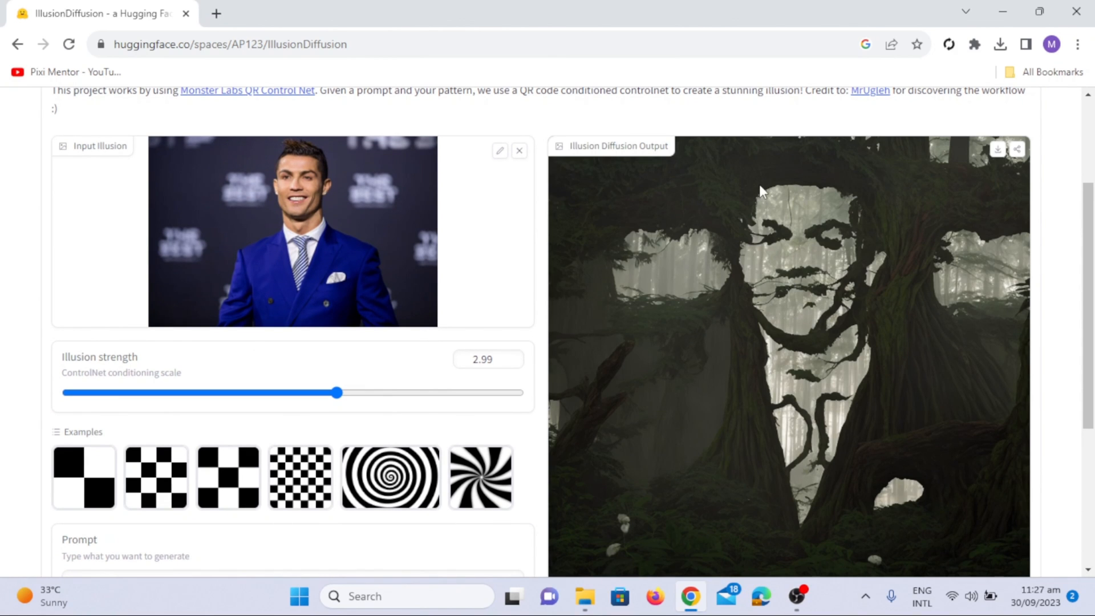
Step: Download the forest illusion output as image (1).png
{"action": "scroll", "scroll_direction": "down", "scroll_amount": 3}
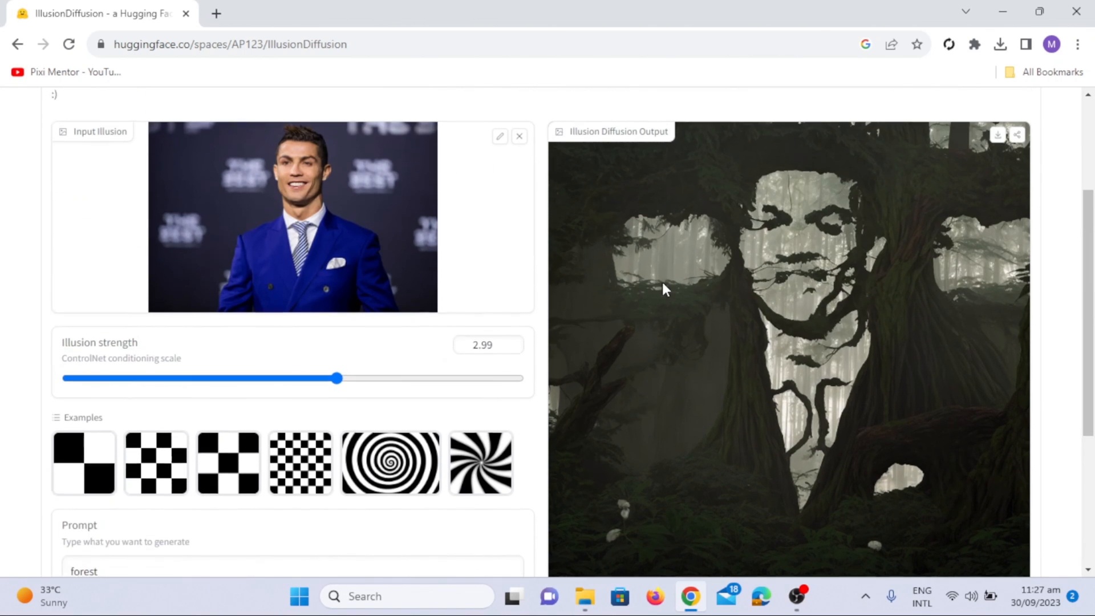
{"action": "scroll", "scroll_direction": "up", "scroll_amount": 3}
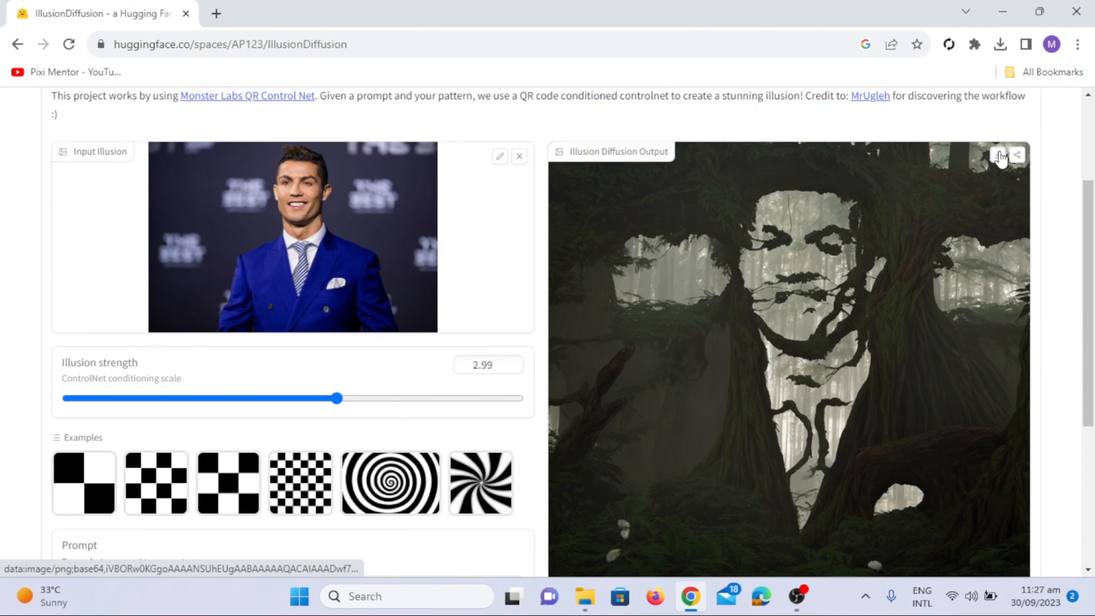
{"action": "left_click", "coordinate": [1000, 43]}
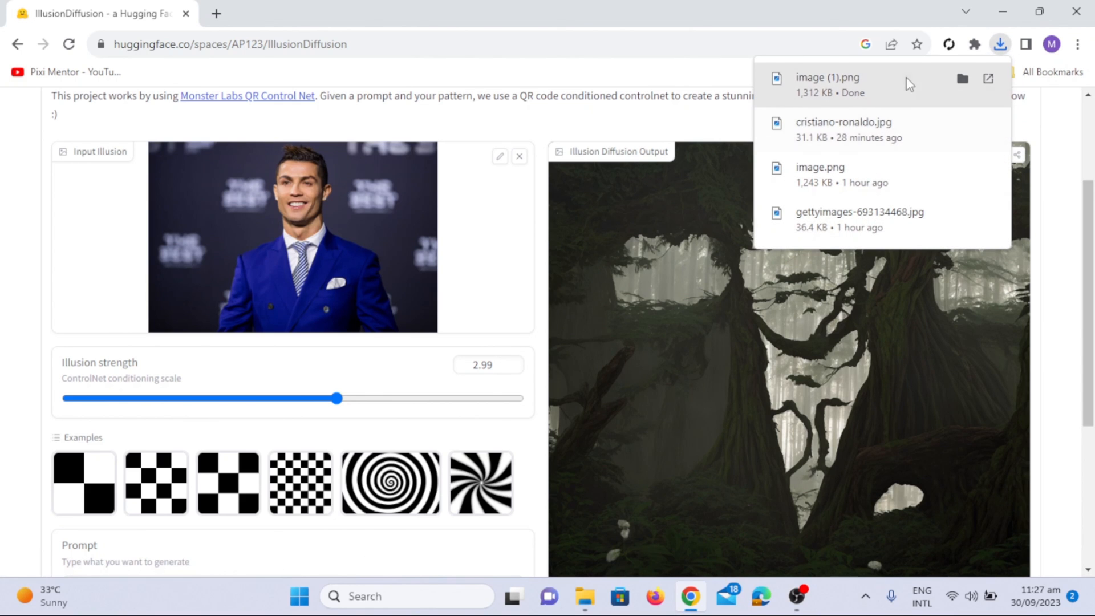